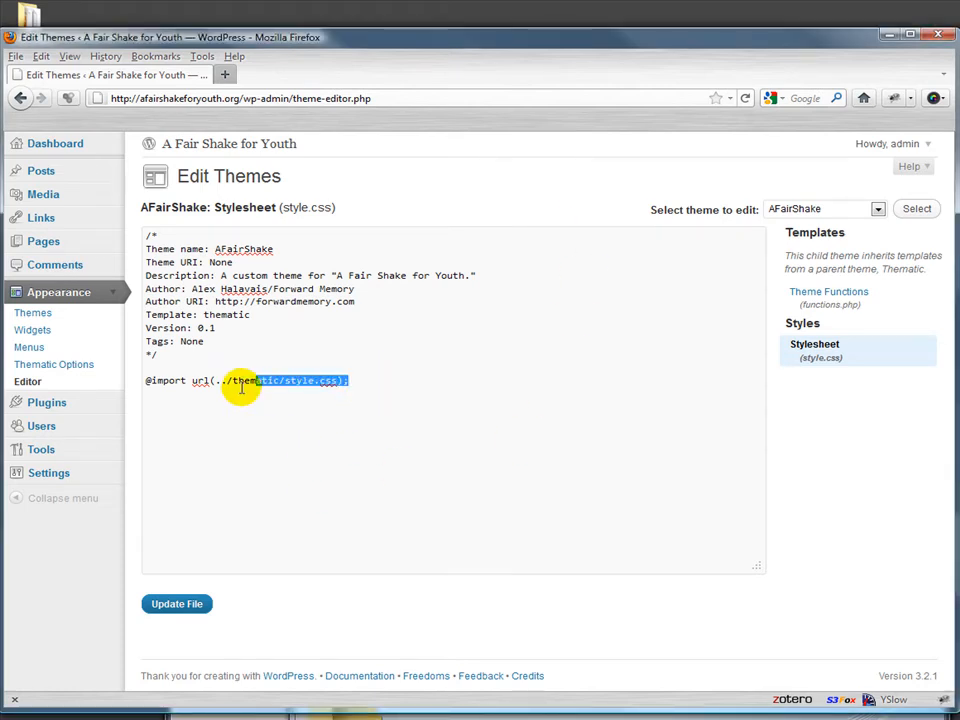
Choose Thematic in the 'Select theme to edit' list of the theme editor.
{"action": "left_click", "coordinate": [156, 448]}
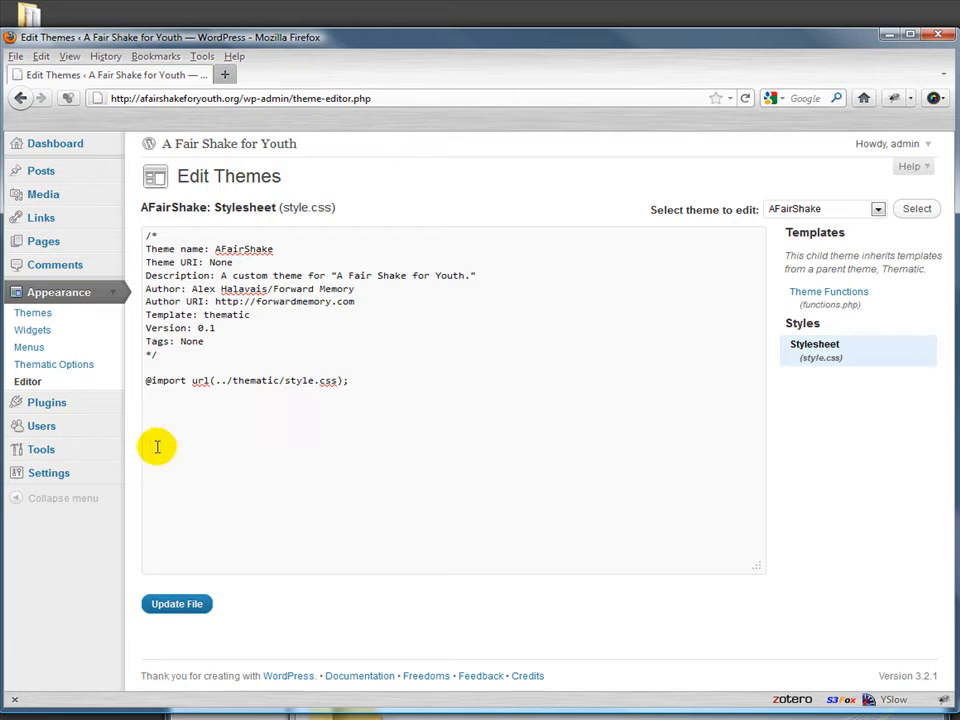
{"action": "mouse_move", "coordinate": [332, 428]}
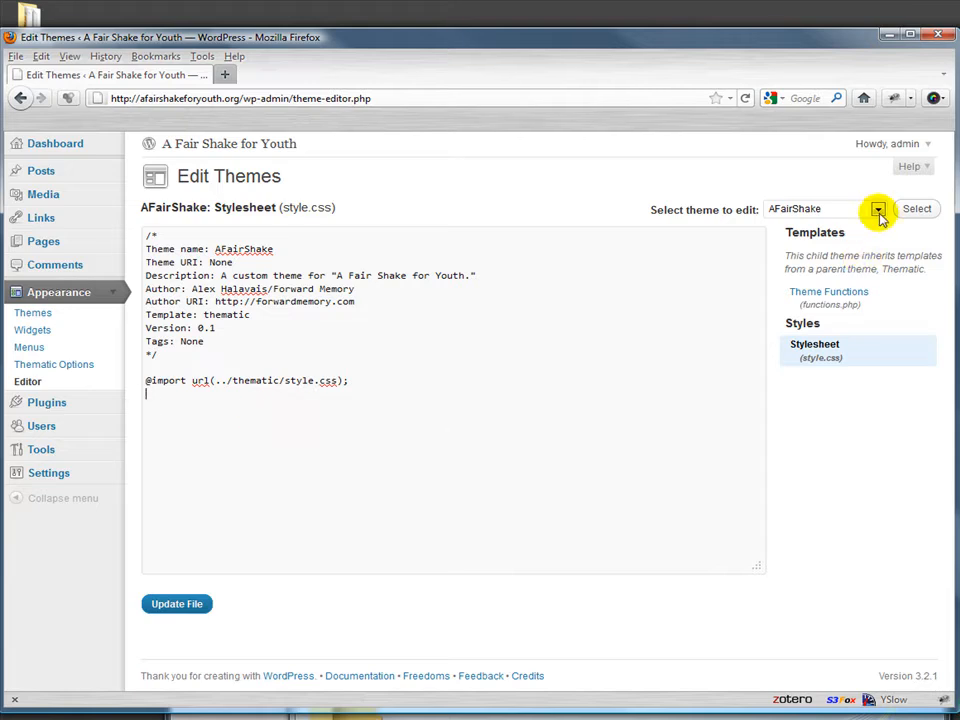
{"action": "left_click", "coordinate": [876, 208]}
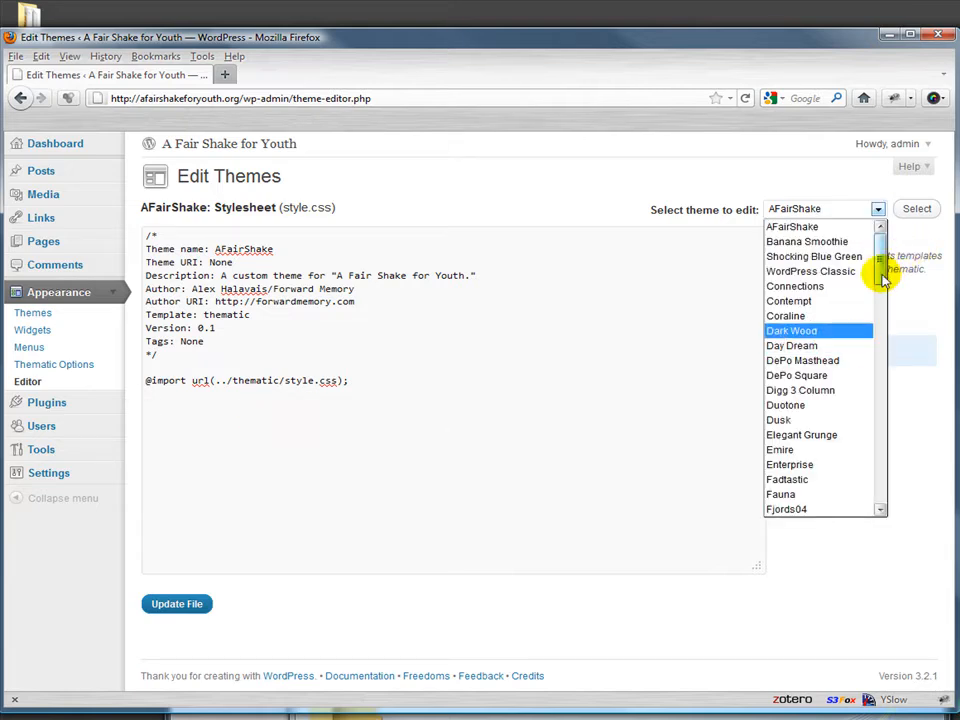
{"action": "scroll", "scroll_direction": "down", "scroll_amount": 3}
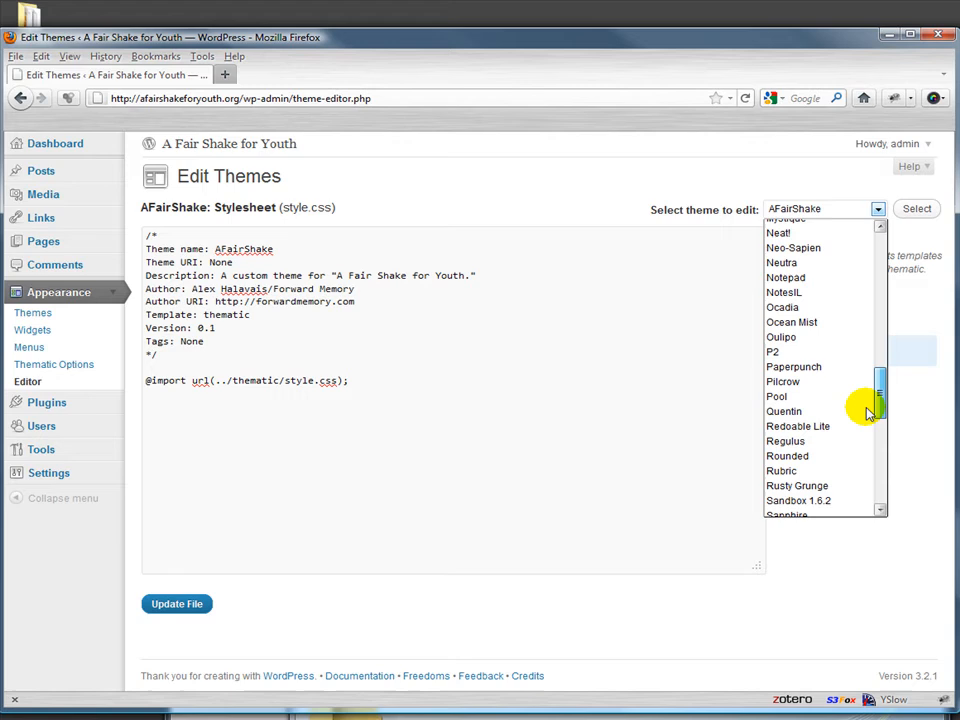
{"action": "scroll", "scroll_direction": "down", "scroll_amount": 3}
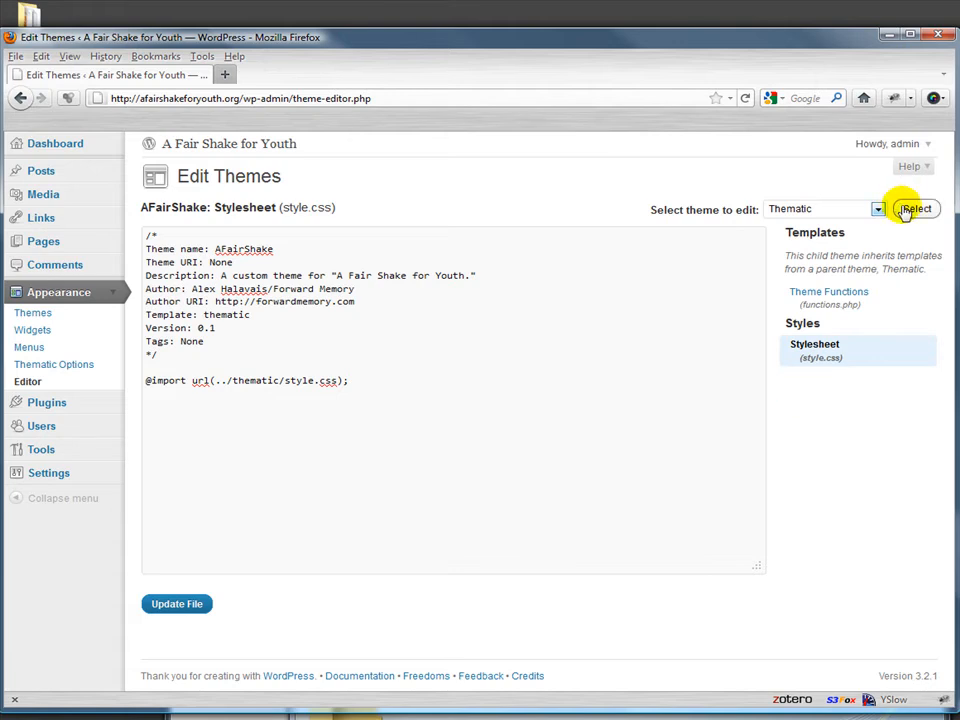
{"action": "left_click", "coordinate": [912, 208]}
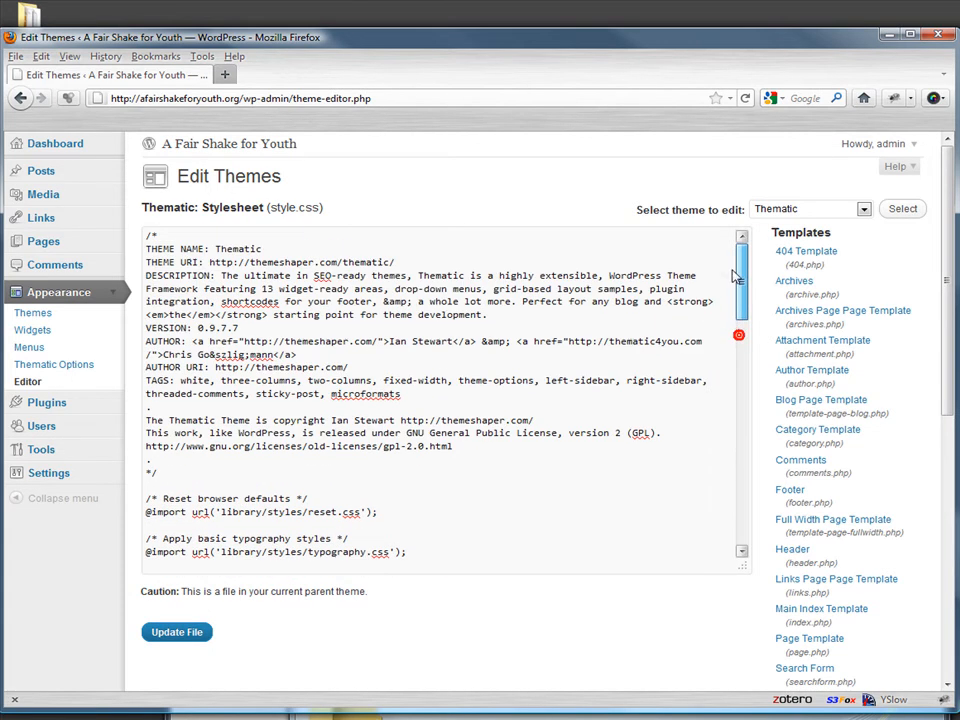
{"action": "scroll", "scroll_direction": "down", "scroll_amount": 3}
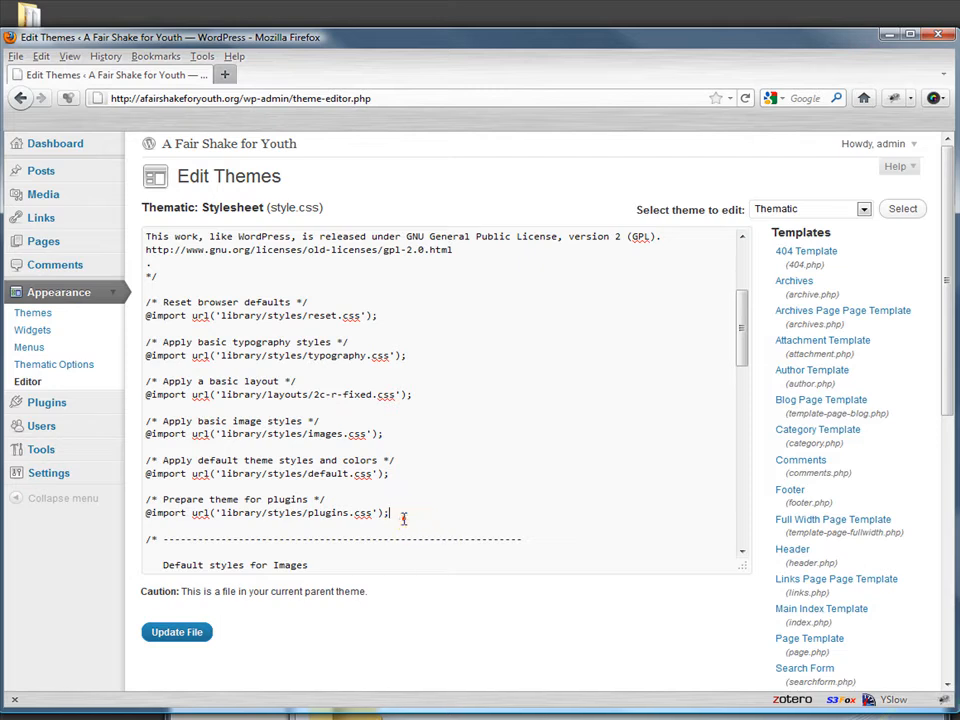
{"action": "left_click_drag", "start_coordinate": [404, 516], "coordinate": [146, 302]}
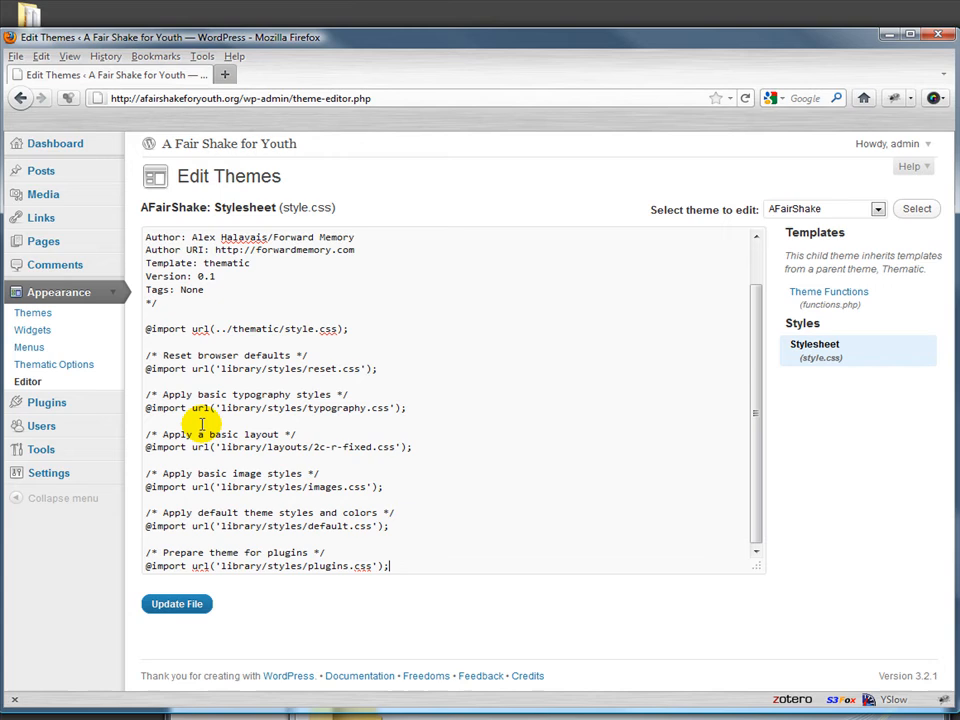
{"action": "mouse_move", "coordinate": [200, 394]}
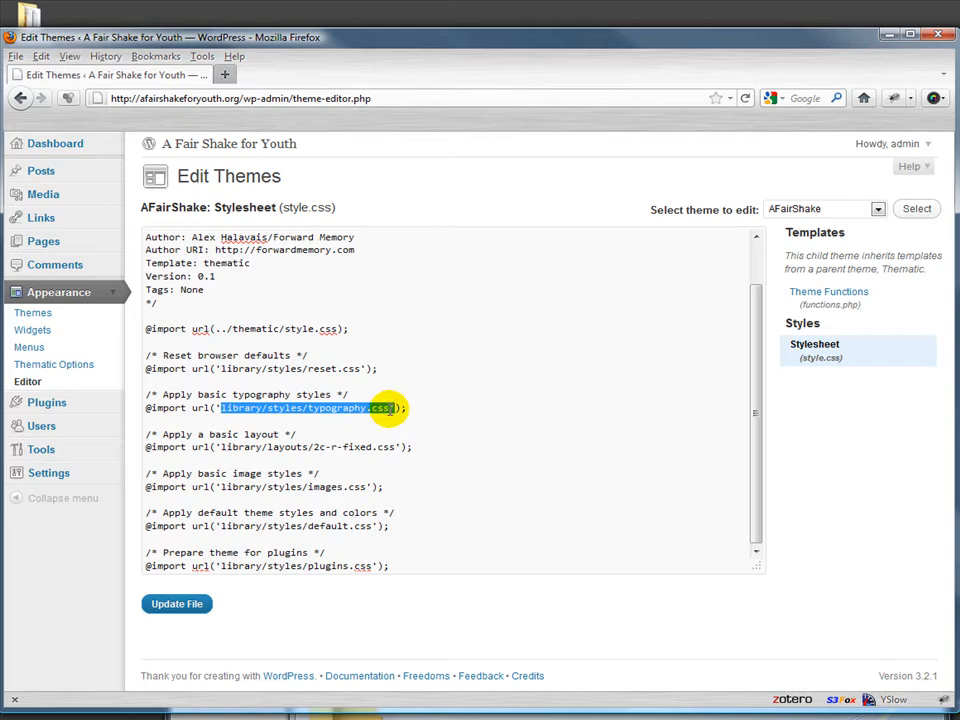
Review the pasted library/styles paths in the images, default and plugins imports.
{"action": "left_click", "coordinate": [348, 458]}
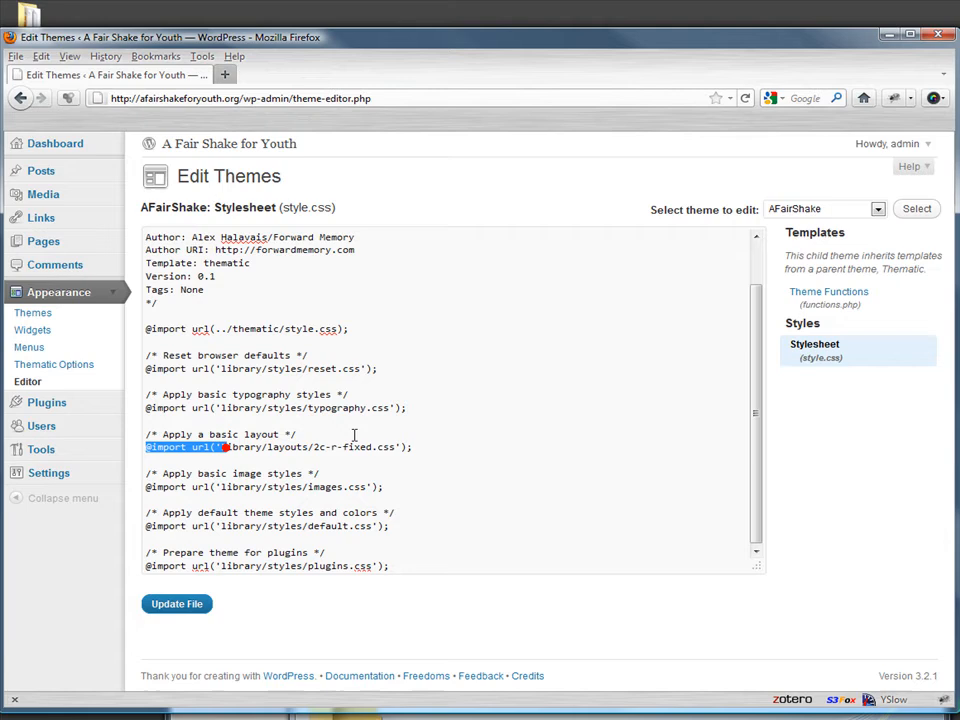
{"action": "double_click", "coordinate": [260, 488]}
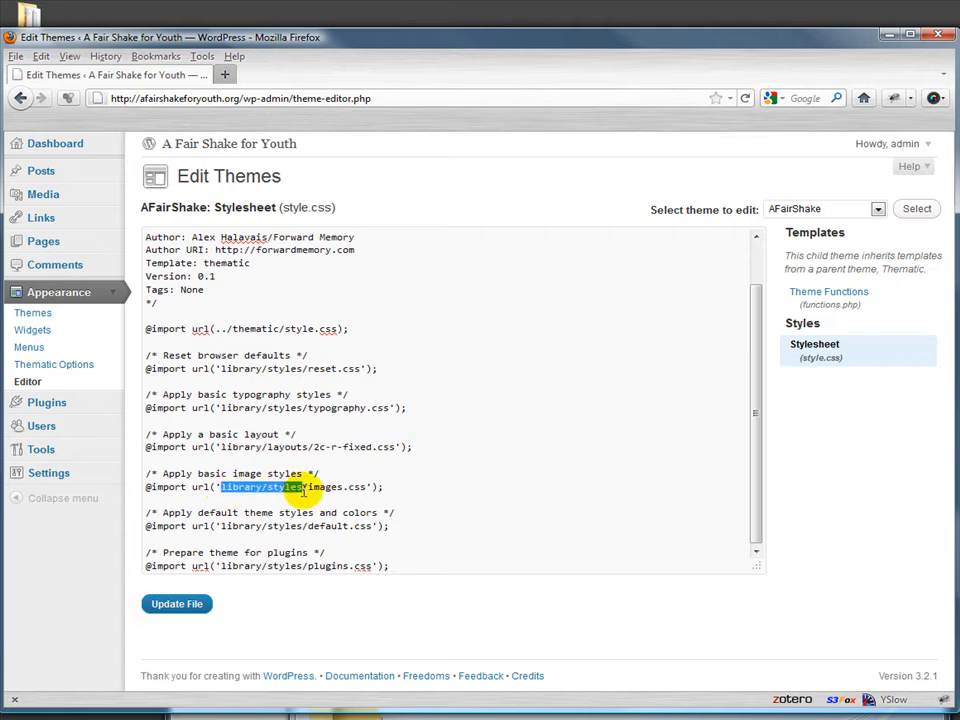
{"action": "double_click", "coordinate": [294, 524]}
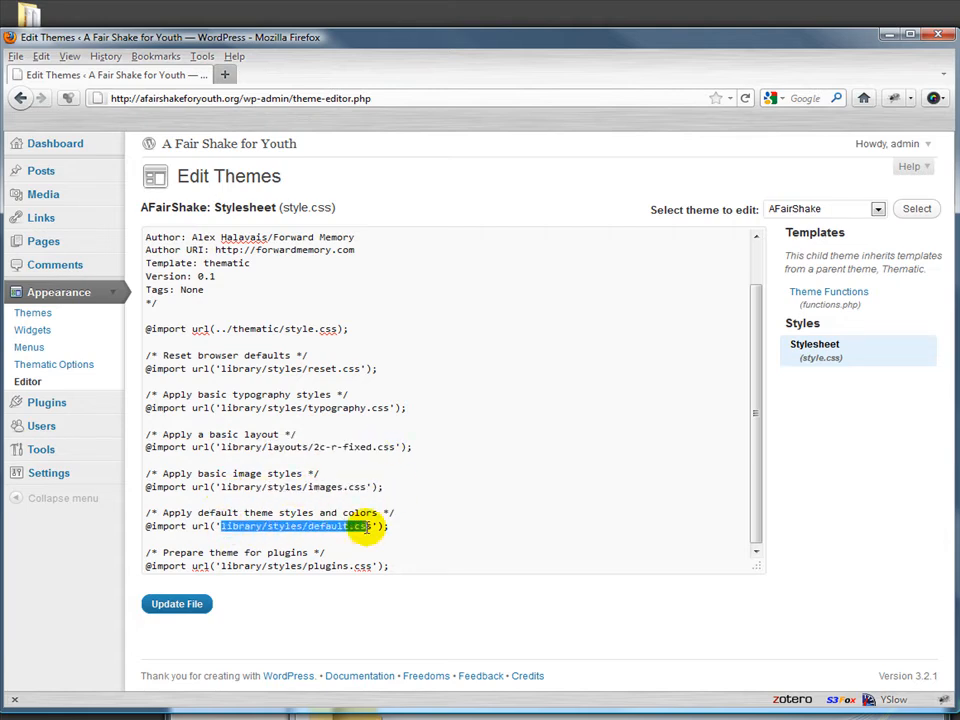
{"action": "mouse_move", "coordinate": [222, 566]}
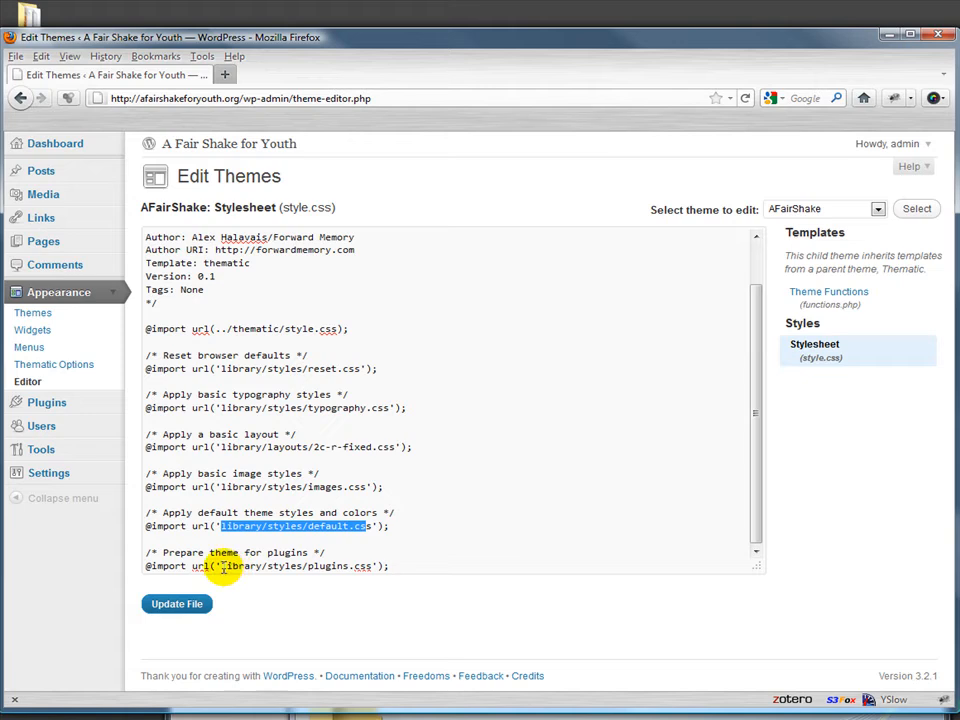
{"action": "double_click", "coordinate": [284, 564]}
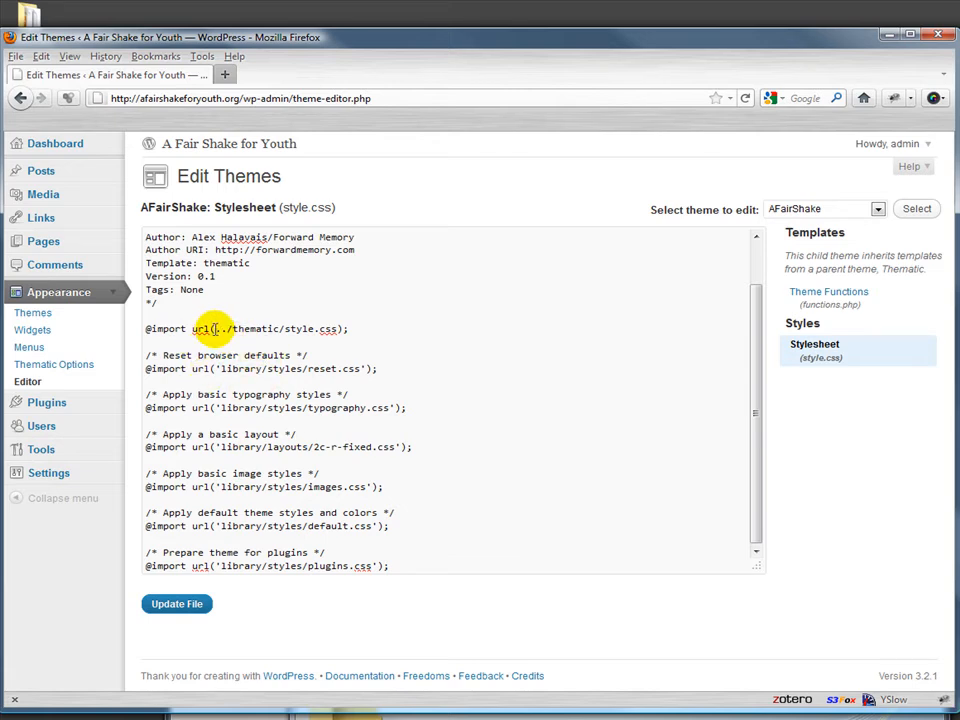
Prefix the imports with ../thematic/library and keep the 2c-r-fixed layout stylesheet.
{"action": "left_click_drag", "start_coordinate": [216, 328], "coordinate": [284, 328]}
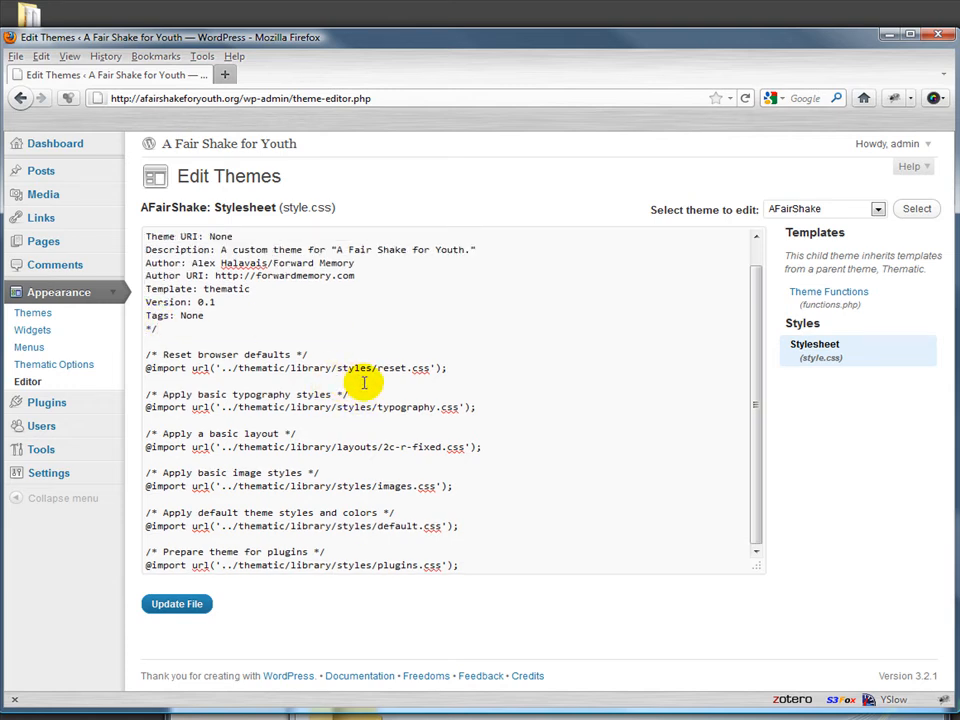
{"action": "mouse_move", "coordinate": [384, 448]}
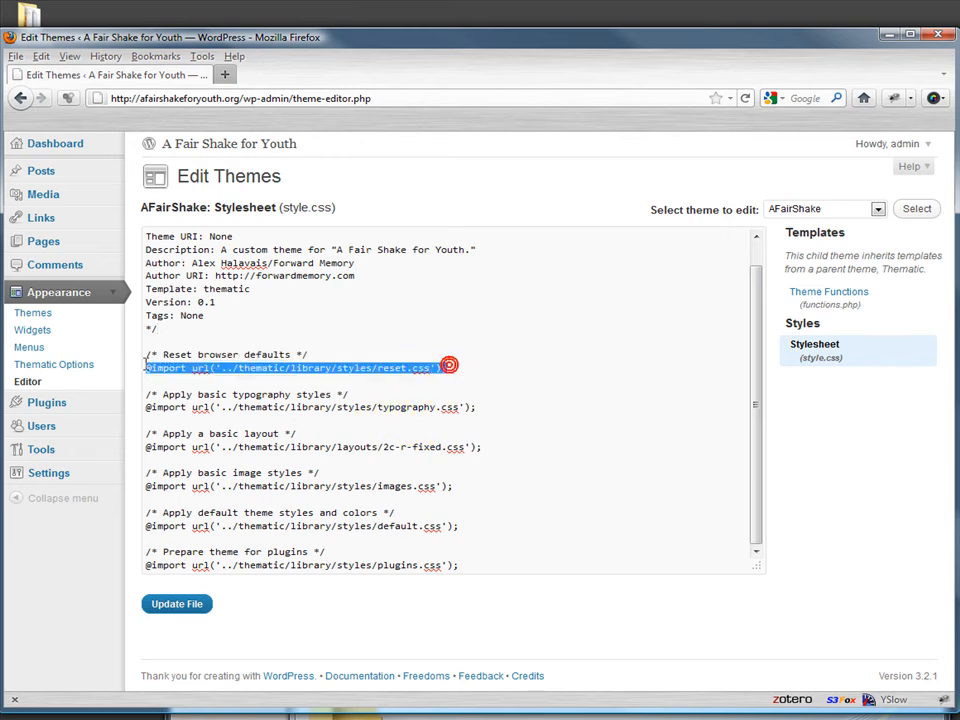
{"action": "mouse_move", "coordinate": [420, 510]}
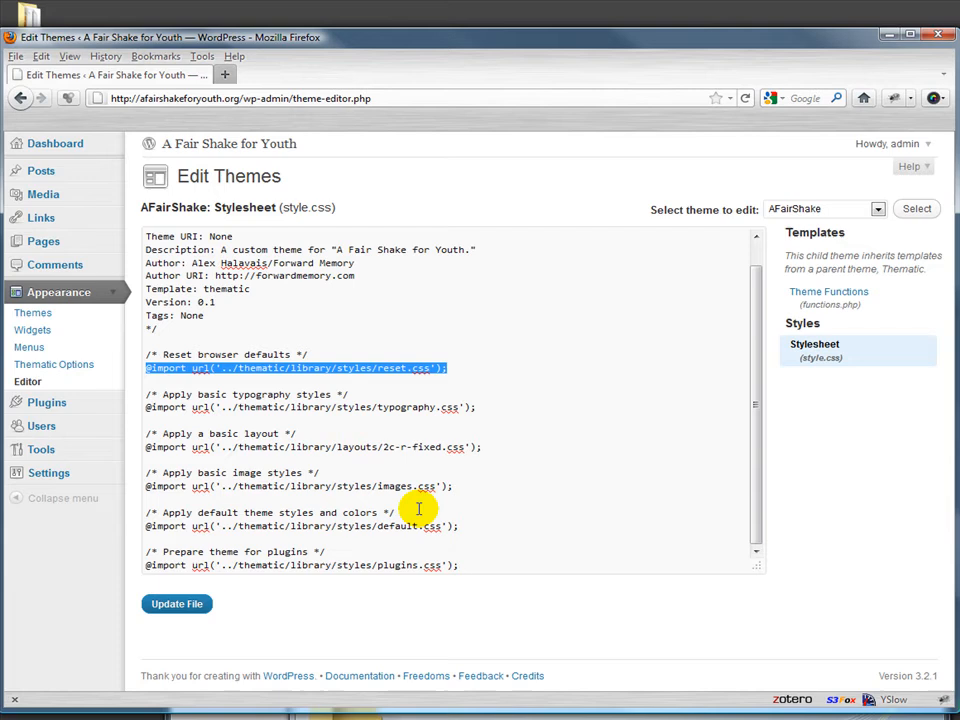
{"action": "mouse_move", "coordinate": [656, 460]}
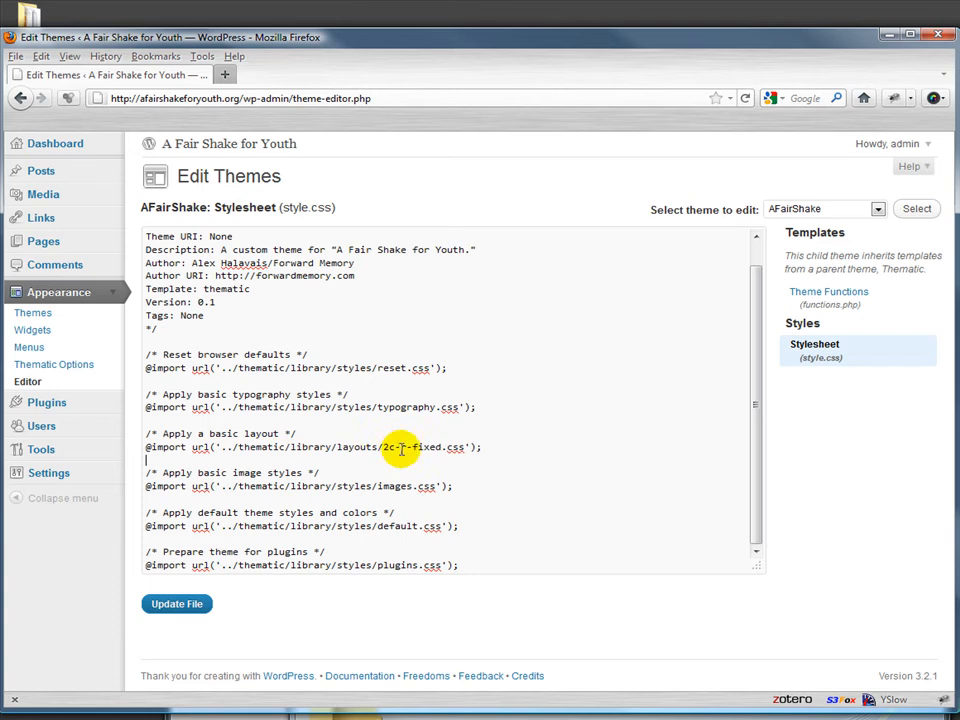
{"action": "left_click_drag", "start_coordinate": [384, 448], "coordinate": [444, 448]}
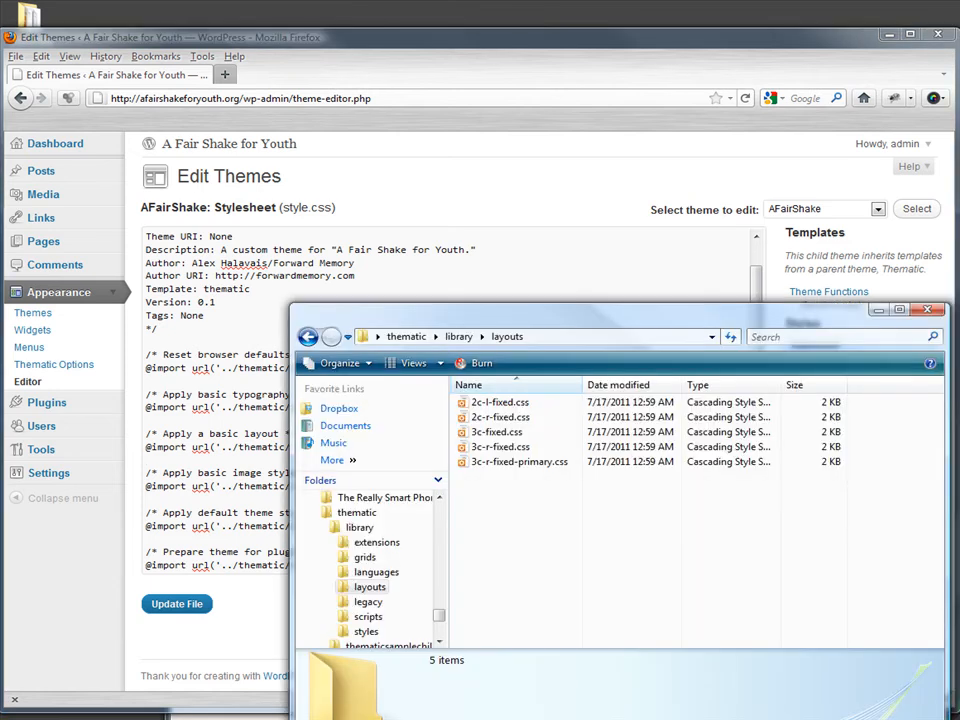
{"action": "mouse_move", "coordinate": [520, 462]}
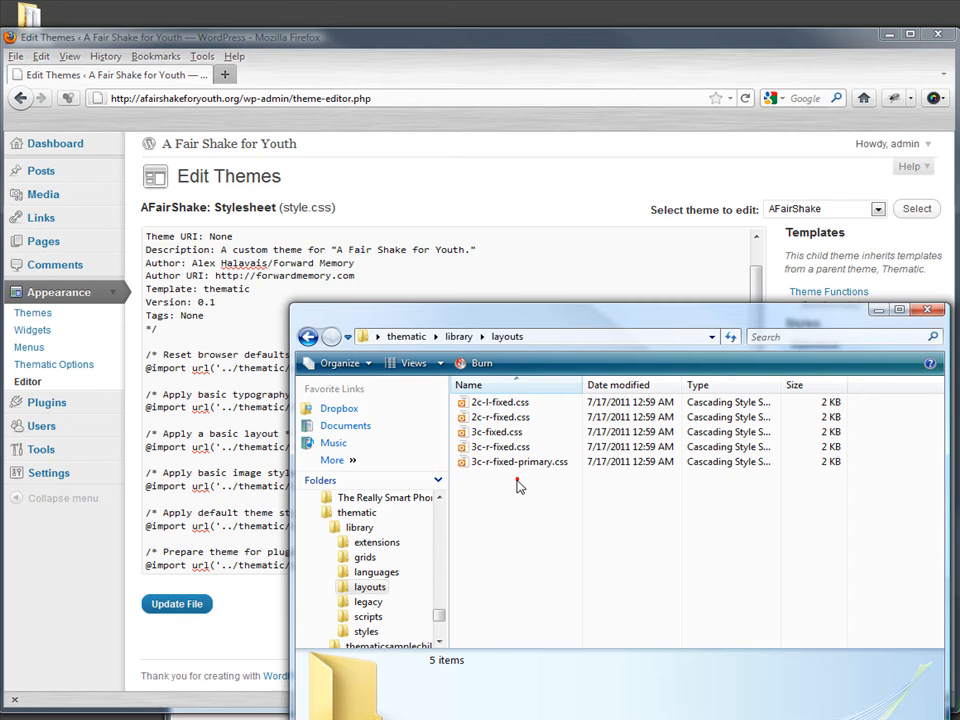
Inspect 3c-r-fixed.css in Thematic's layouts folder, then close Explorer.
{"action": "left_click", "coordinate": [500, 448]}
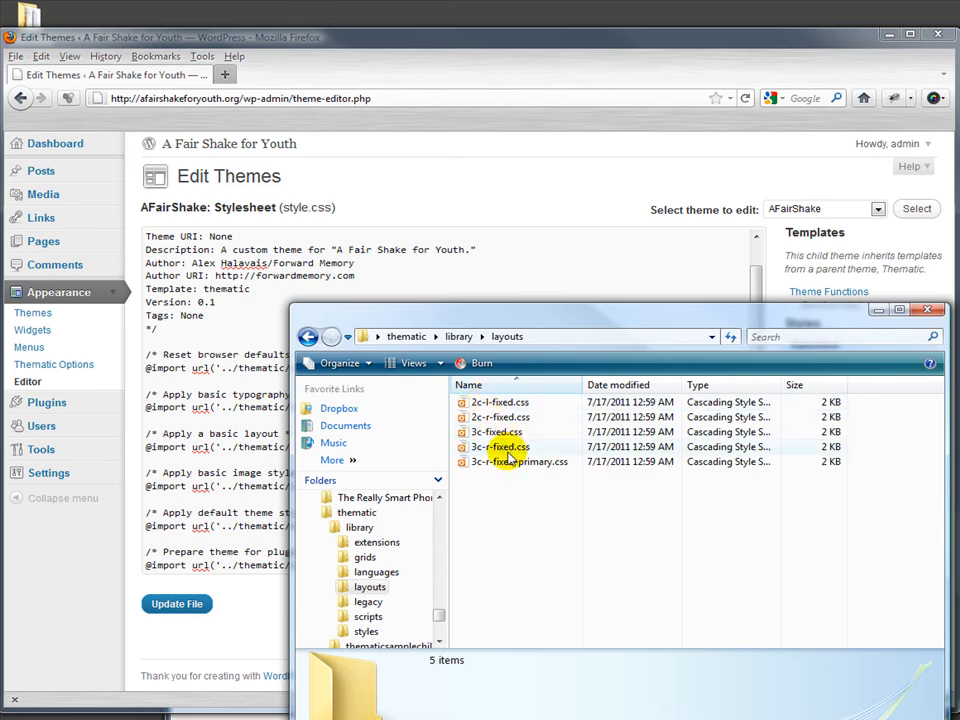
{"action": "mouse_move", "coordinate": [520, 460]}
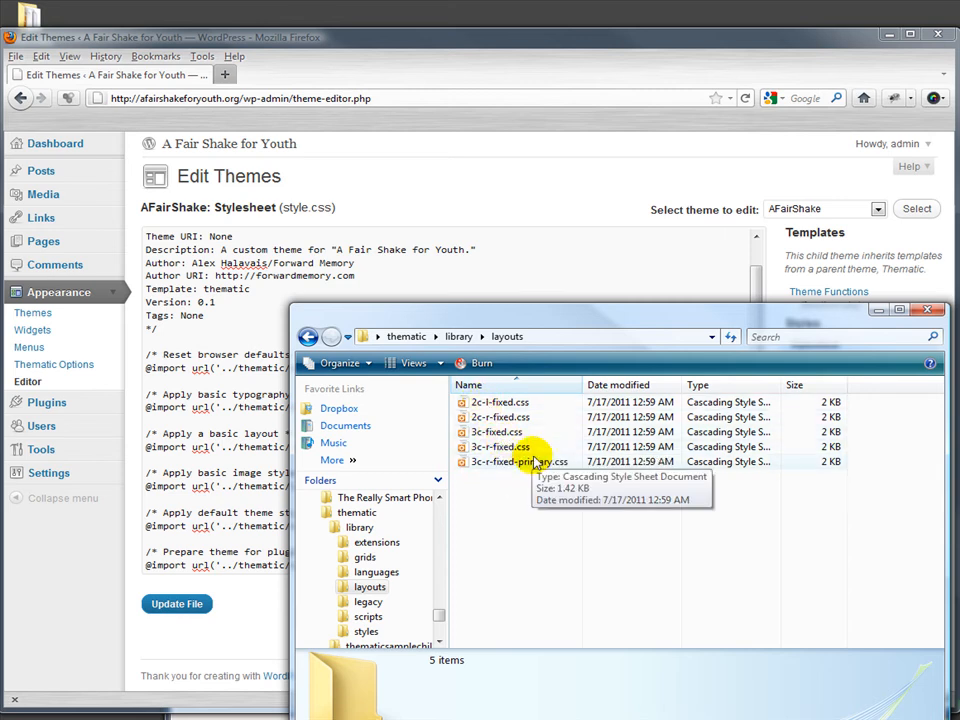
{"action": "mouse_move", "coordinate": [522, 490]}
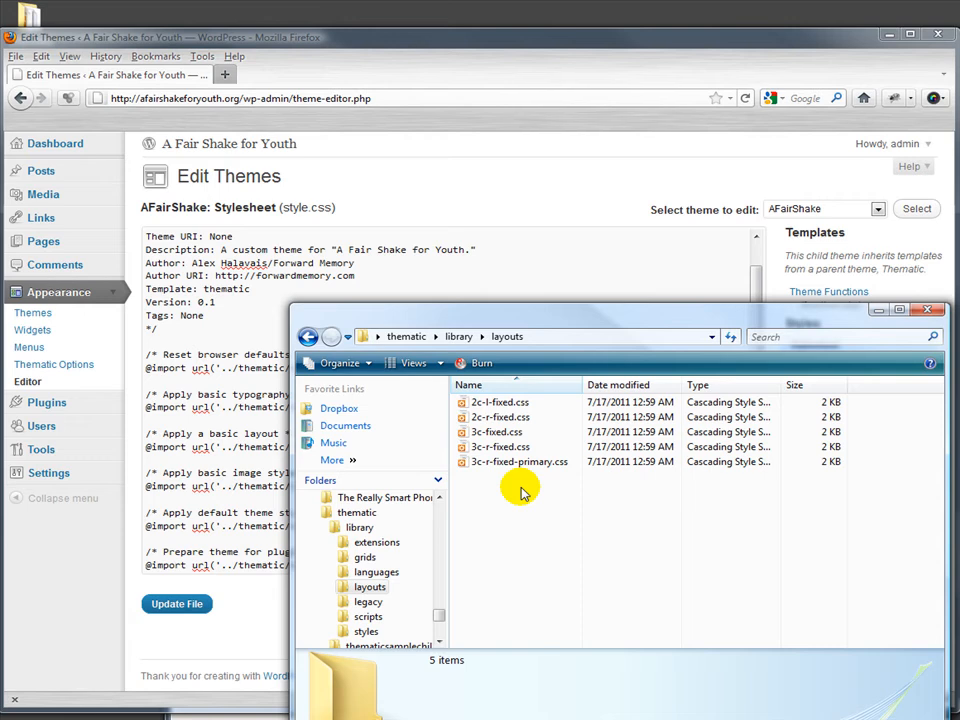
{"action": "mouse_move", "coordinate": [500, 472]}
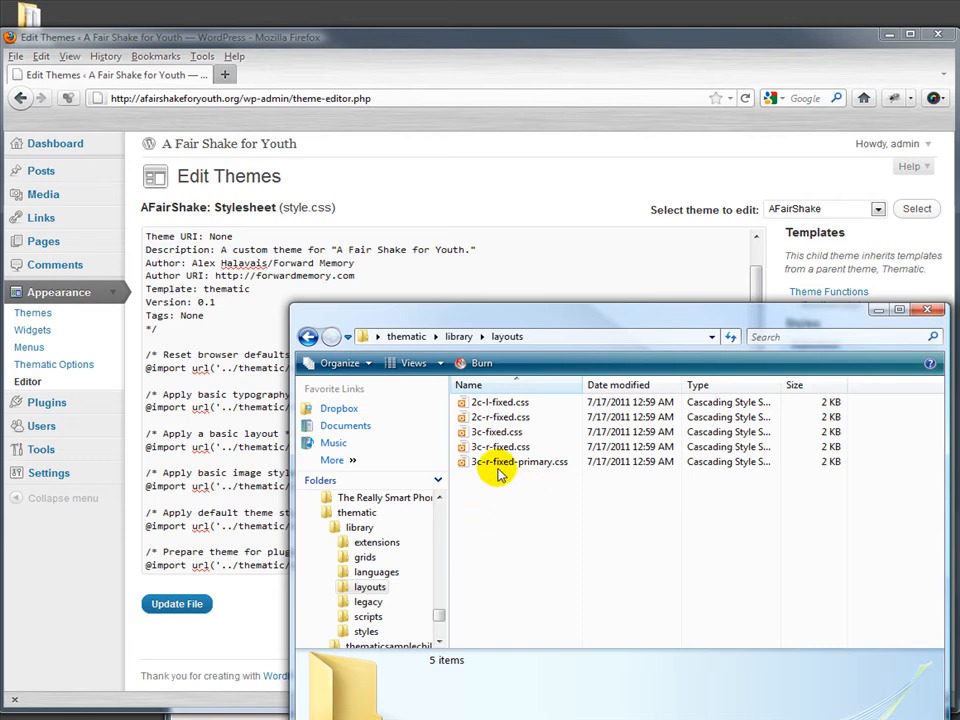
{"action": "right_click", "coordinate": [520, 460]}
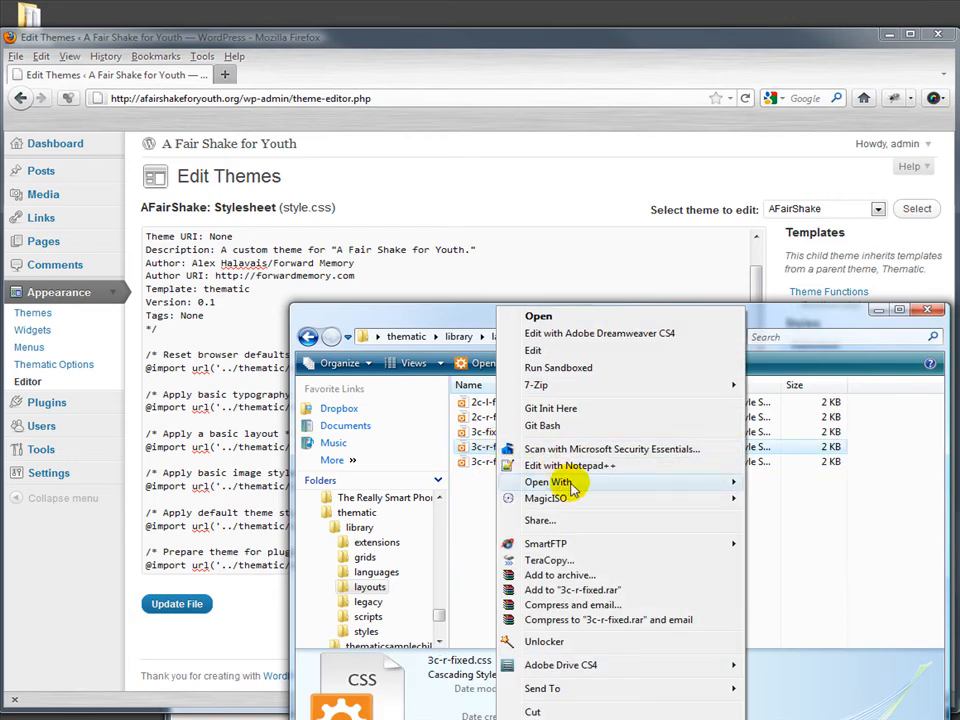
{"action": "mouse_move", "coordinate": [572, 640]}
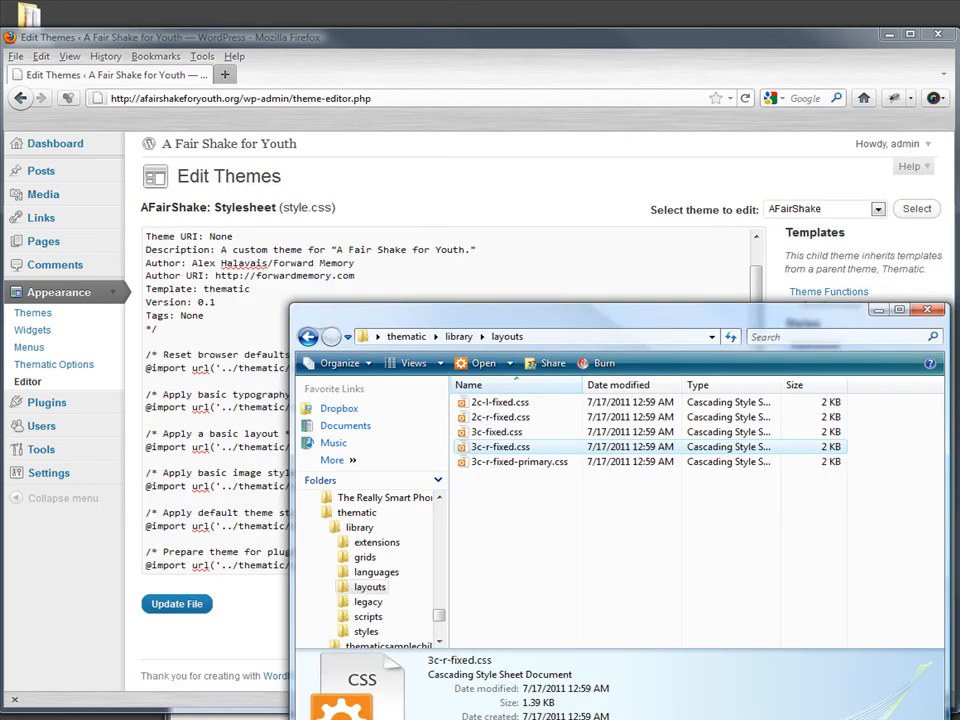
{"action": "left_click", "coordinate": [520, 460]}
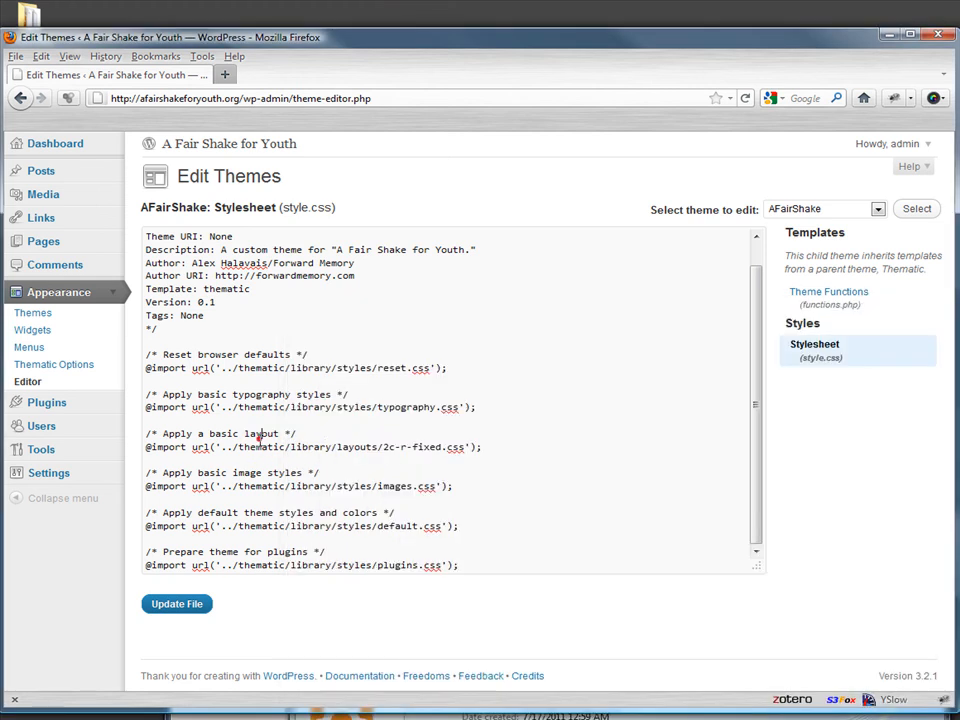
{"action": "mouse_move", "coordinate": [394, 464]}
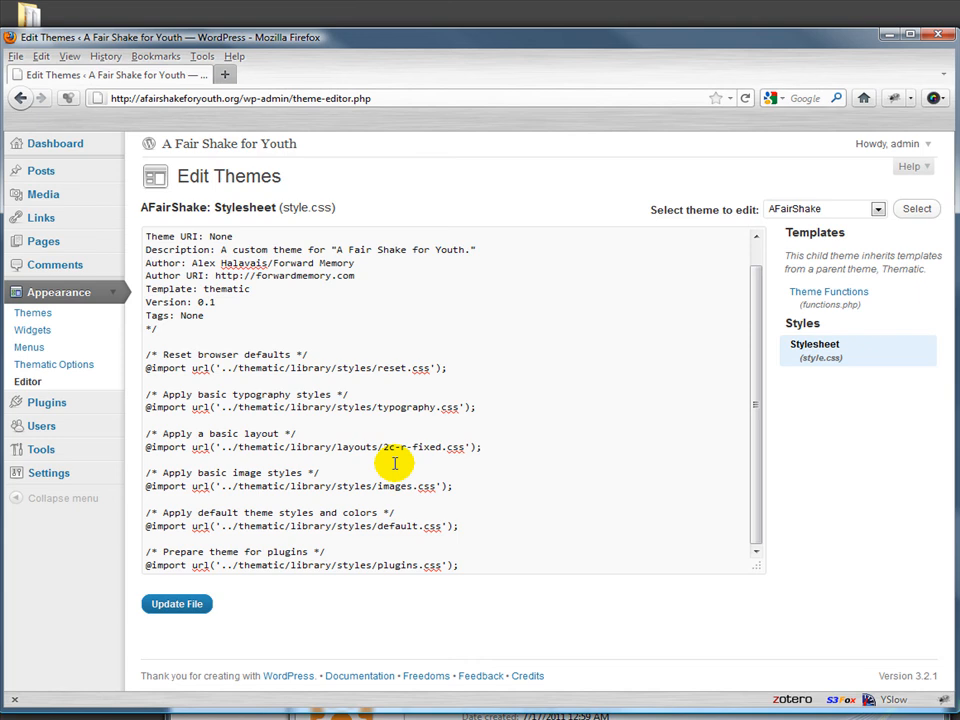
{"action": "double_click", "coordinate": [260, 432]}
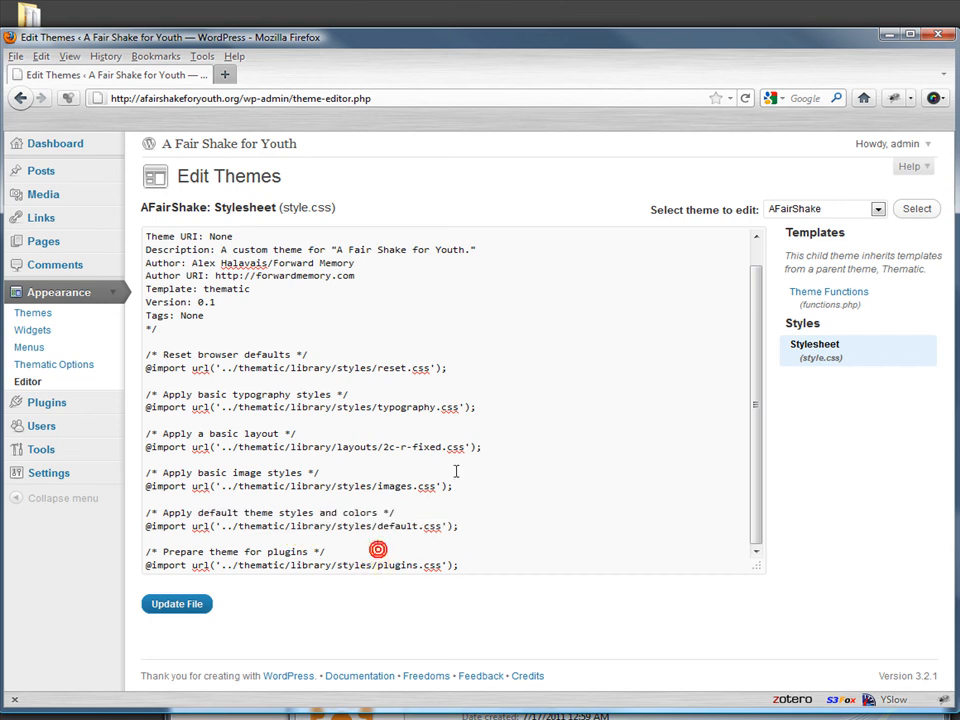
{"action": "mouse_move", "coordinate": [276, 344]}
{"action": "type", "text": "/*"}
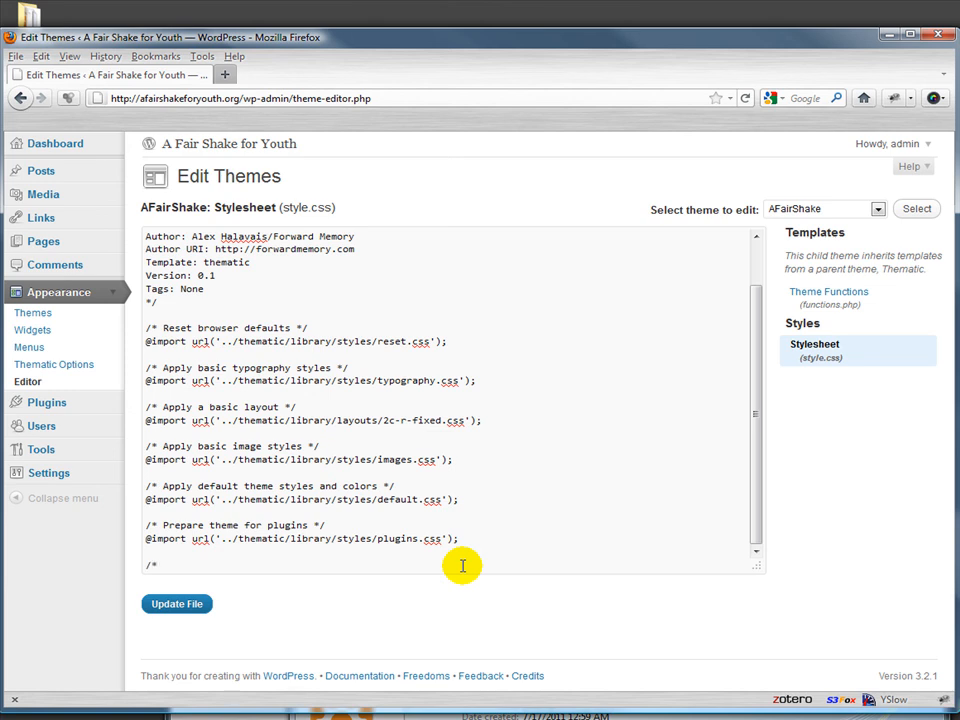
Add the '/* Child Theme Customizations */' comment after the plugins import.
{"action": "type", "text": "Child Theme Customiza"}
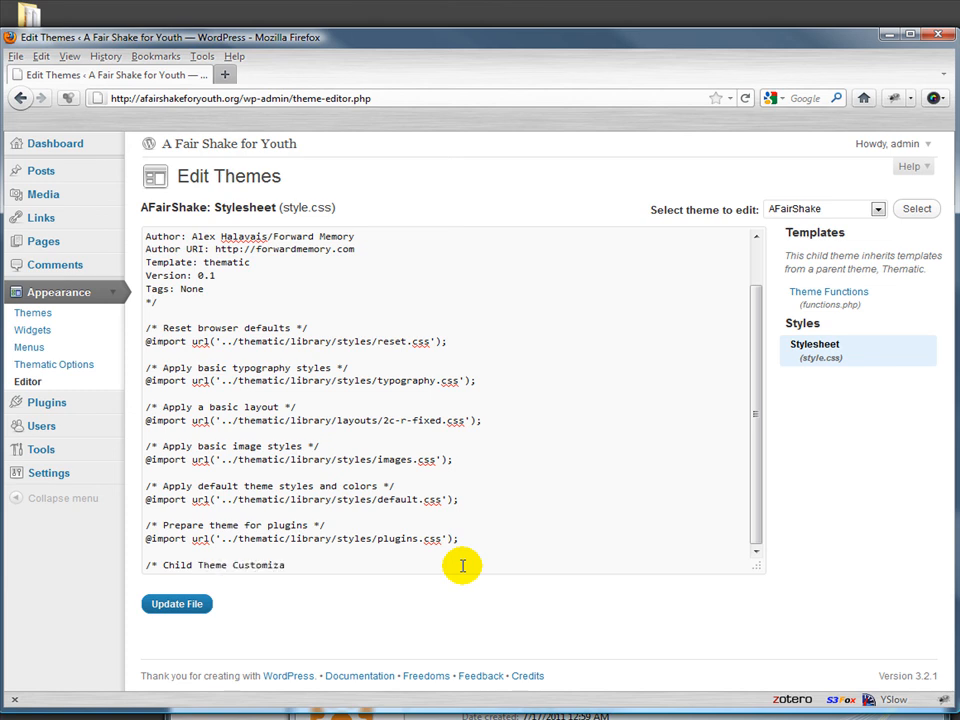
{"action": "type", "text": "tions */"}
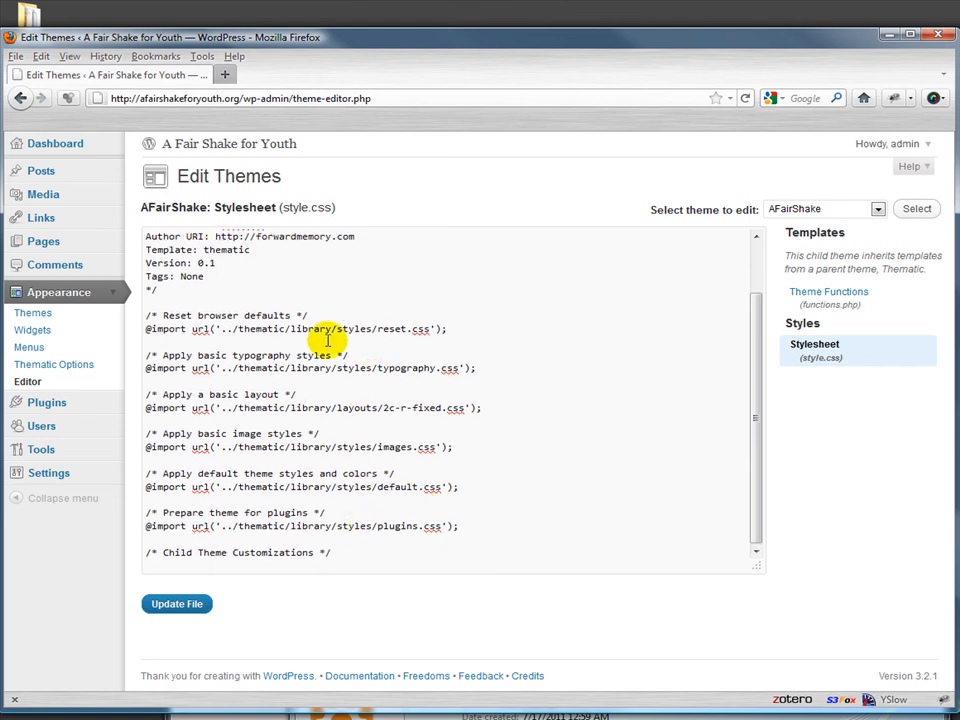
{"action": "mouse_move", "coordinate": [290, 388]}
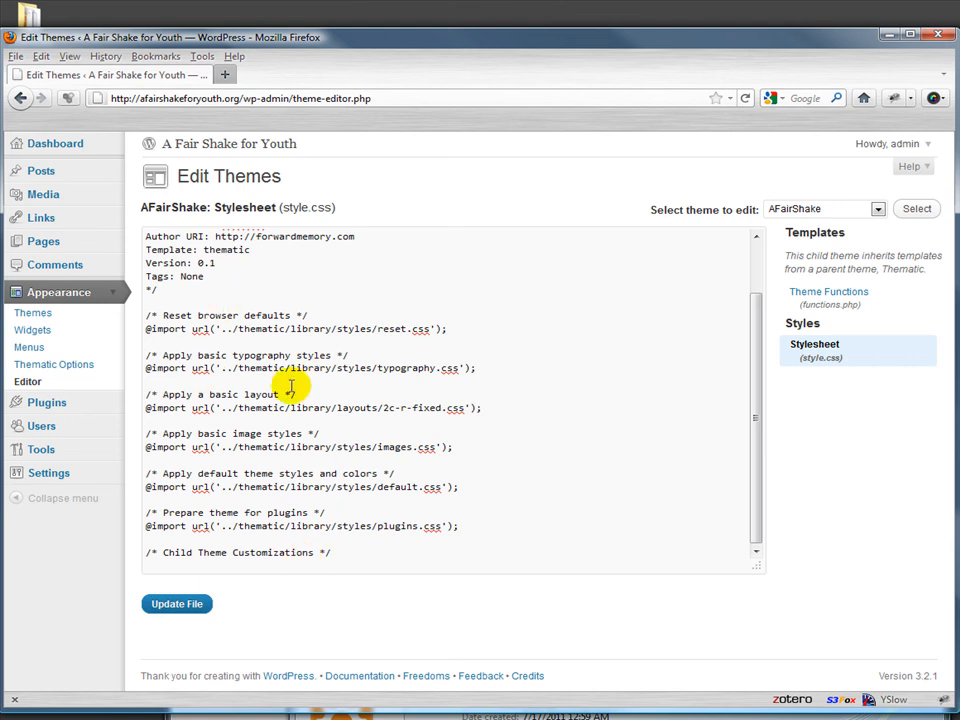